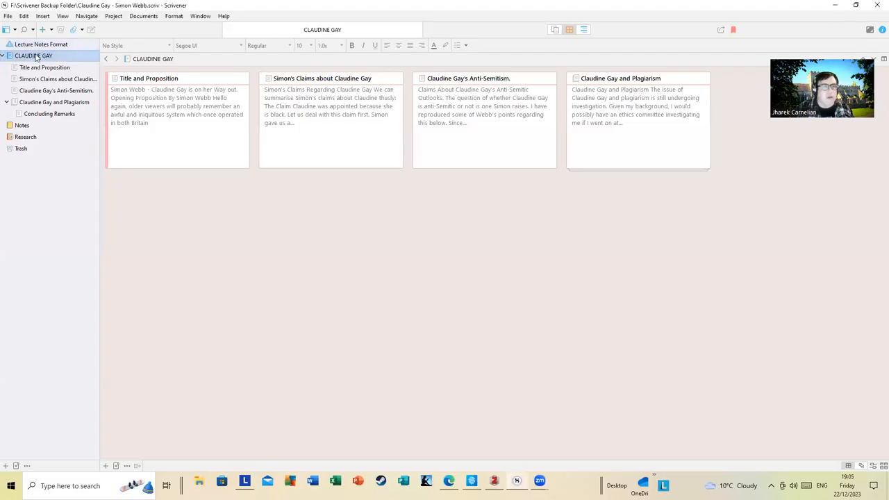
double_click(45, 66)
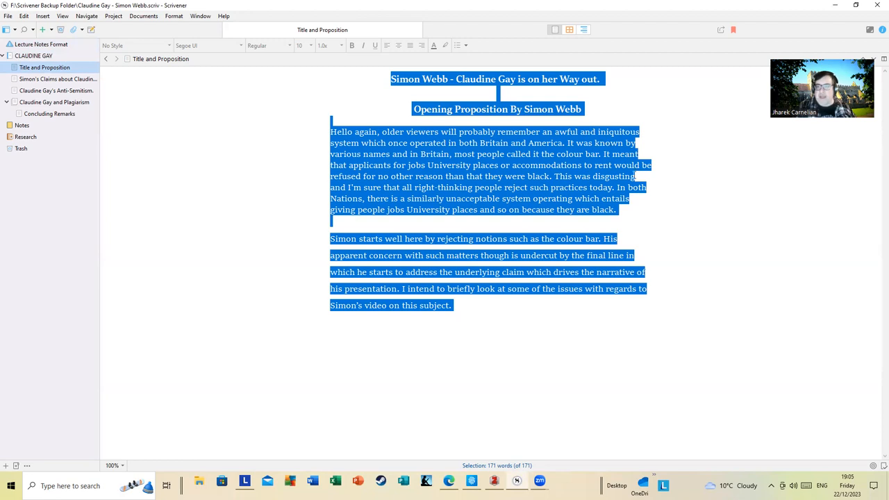
mouse_move(671, 214)
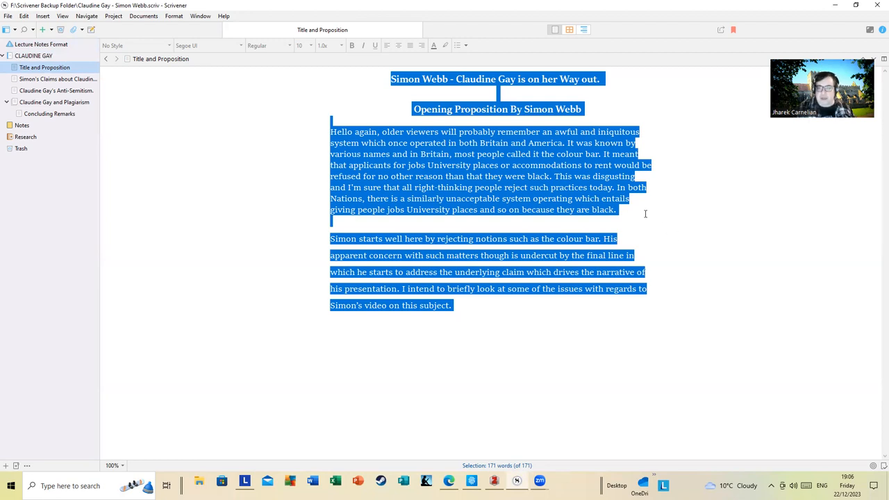
mouse_move(646, 216)
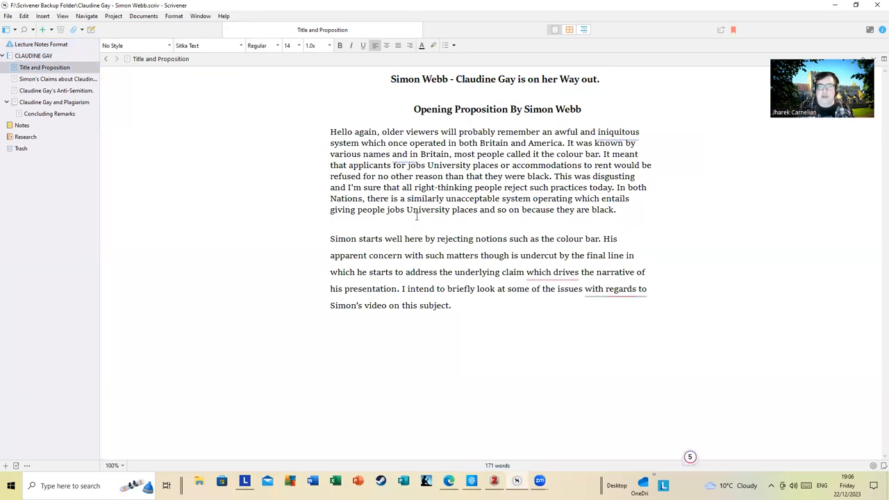
left_click(331, 222)
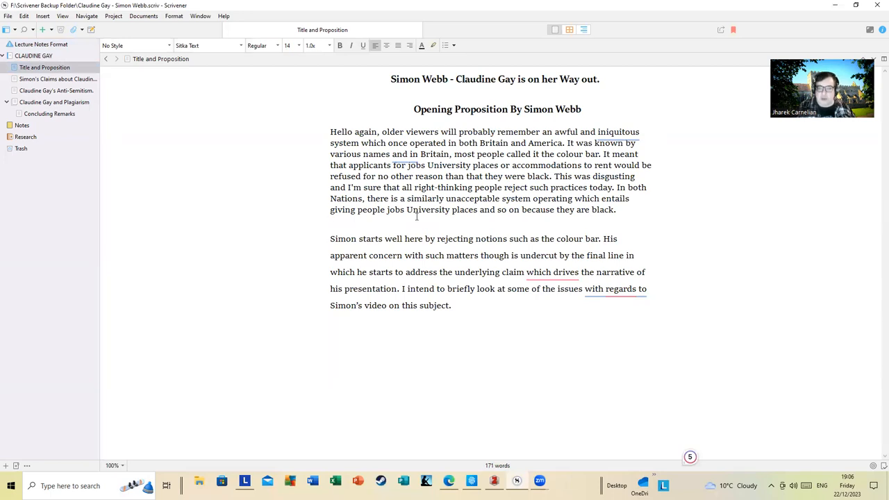
left_click(331, 222)
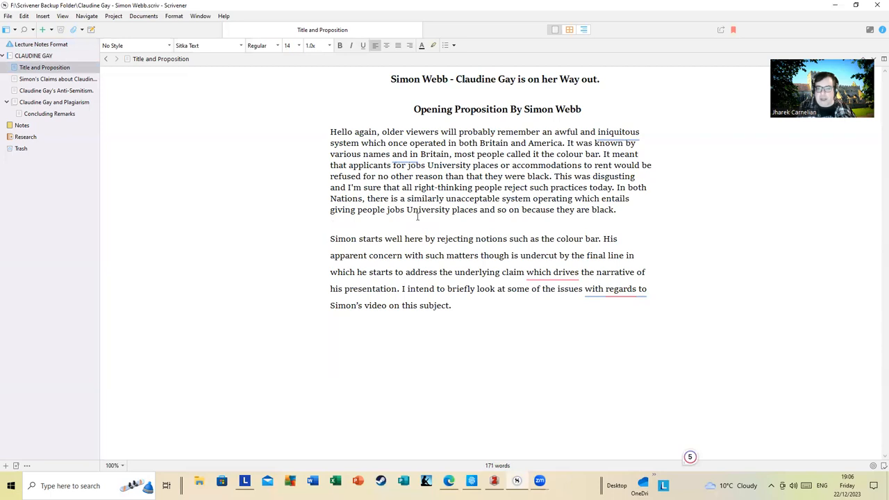
left_click(330, 222)
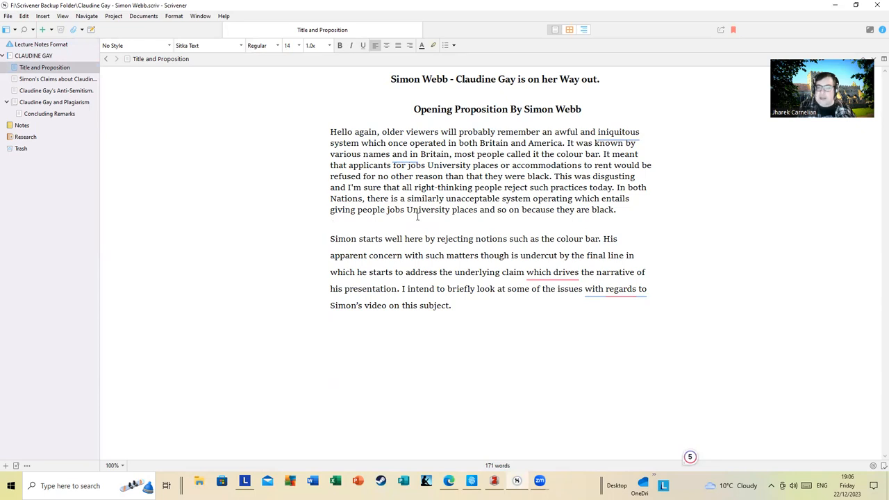
left_click(331, 222)
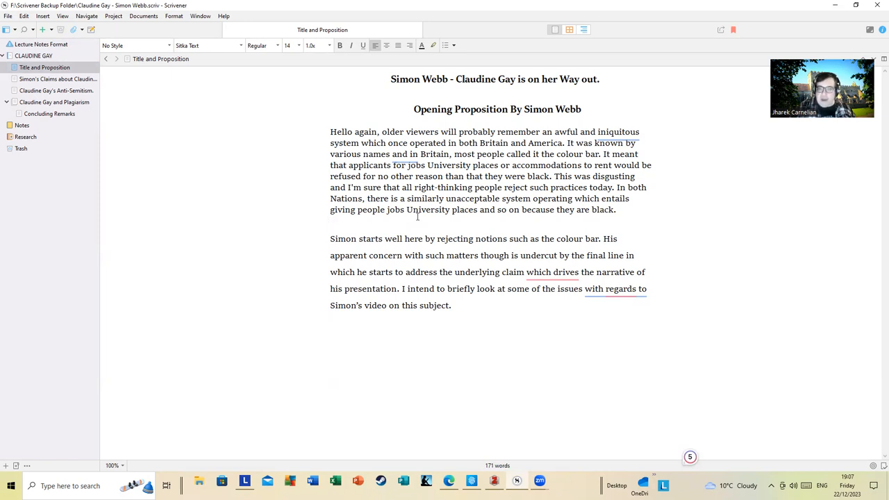
mouse_move(244, 144)
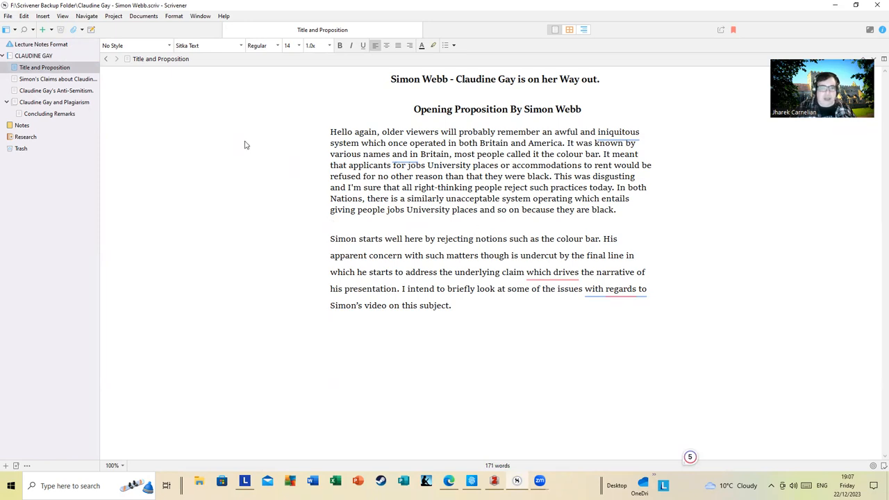
left_click(331, 222)
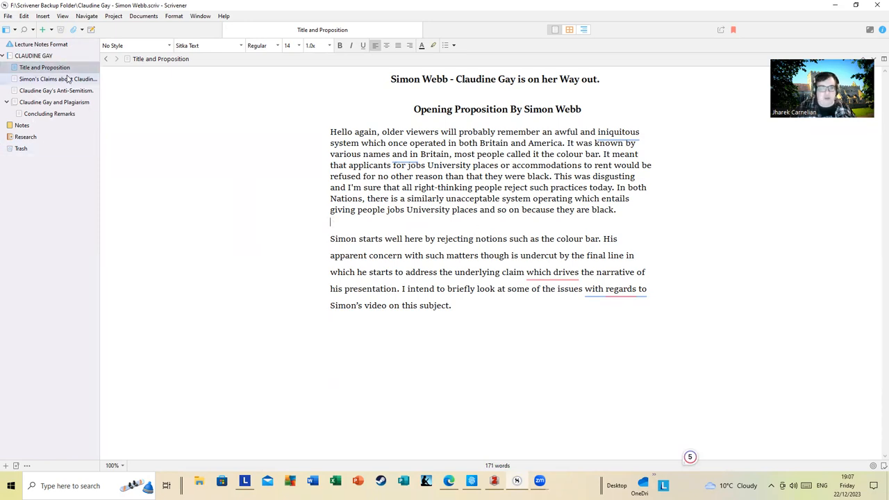
Open 'Simon's Claims about Claudine Gay' and read from its top into Early life and education.
left_click(57, 78)
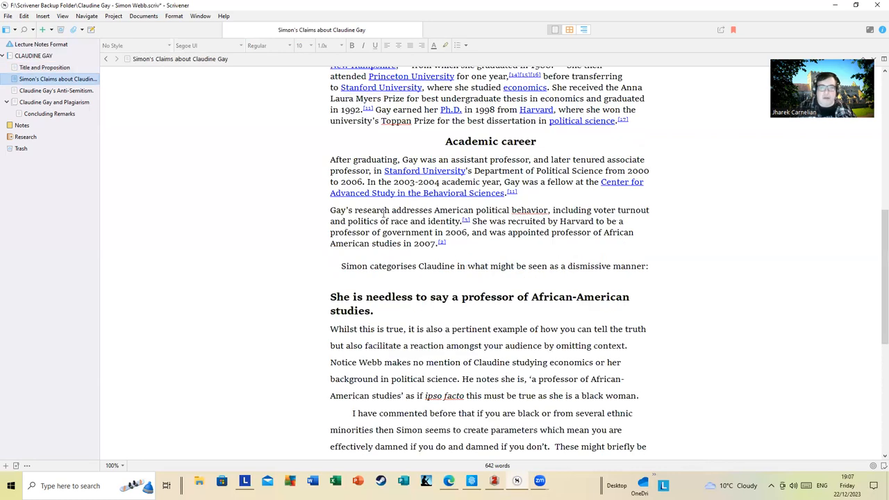
scroll("up", 3)
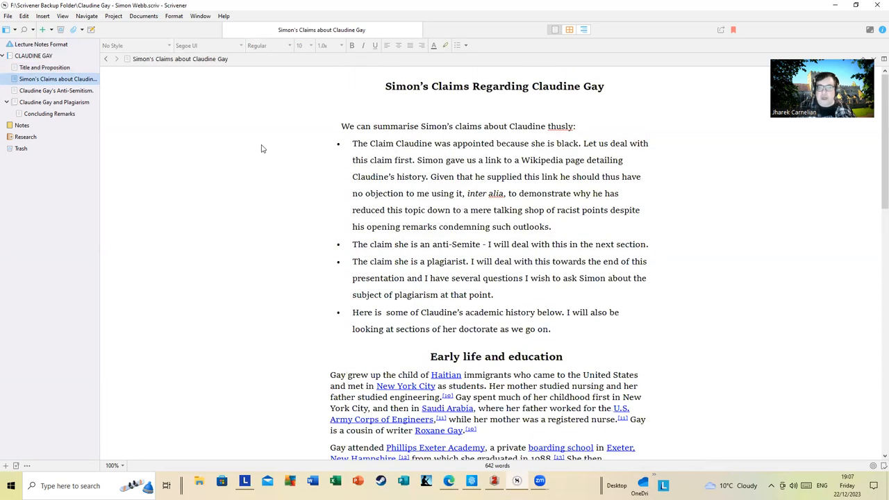
mouse_move(302, 144)
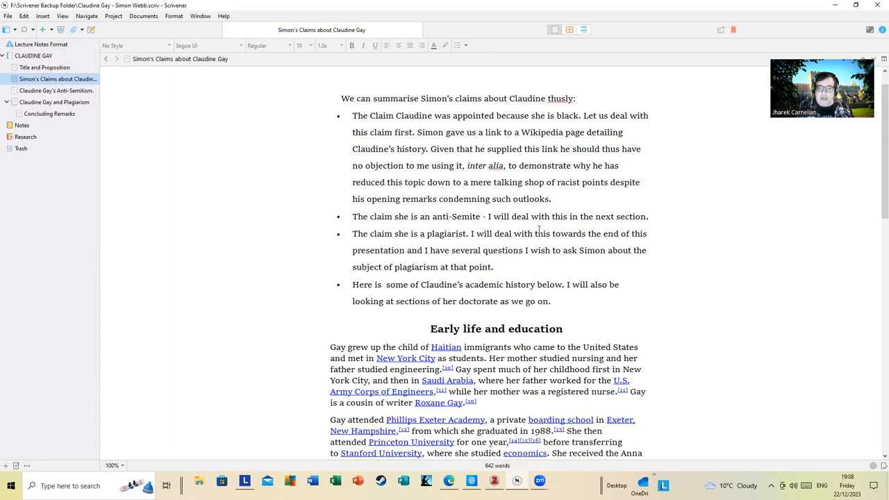
scroll("down", 3)
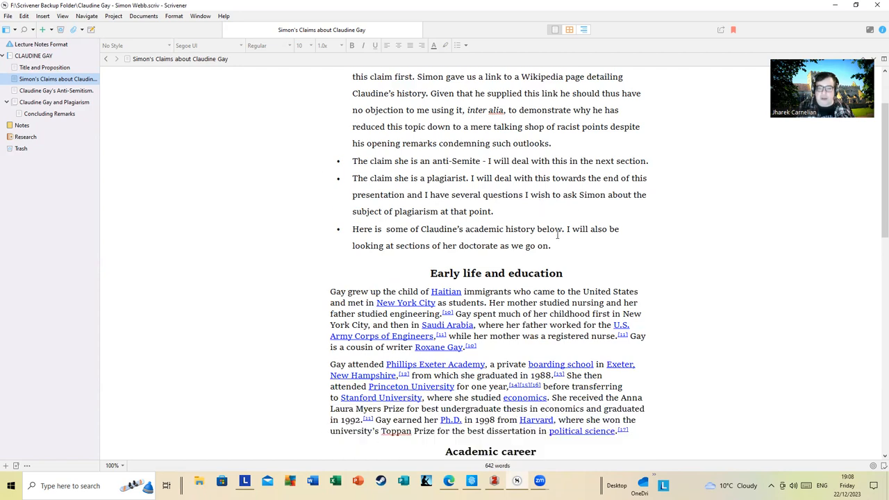
scroll("down", 3)
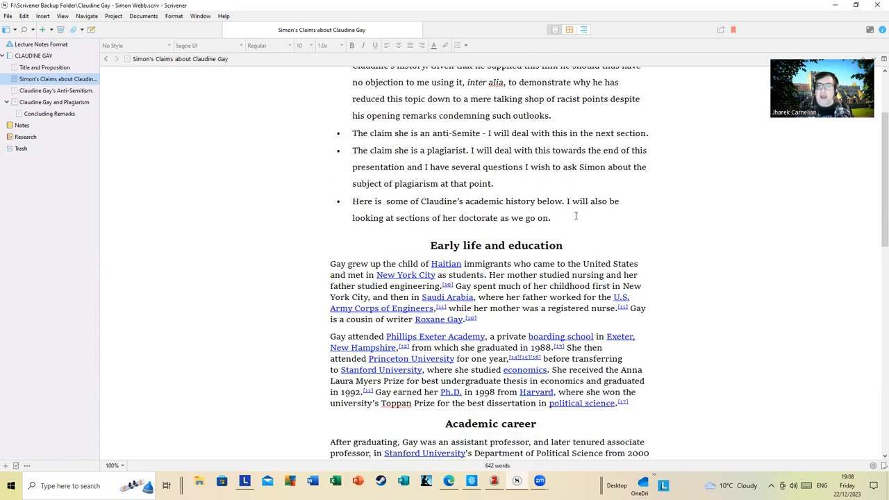
scroll("down", 3)
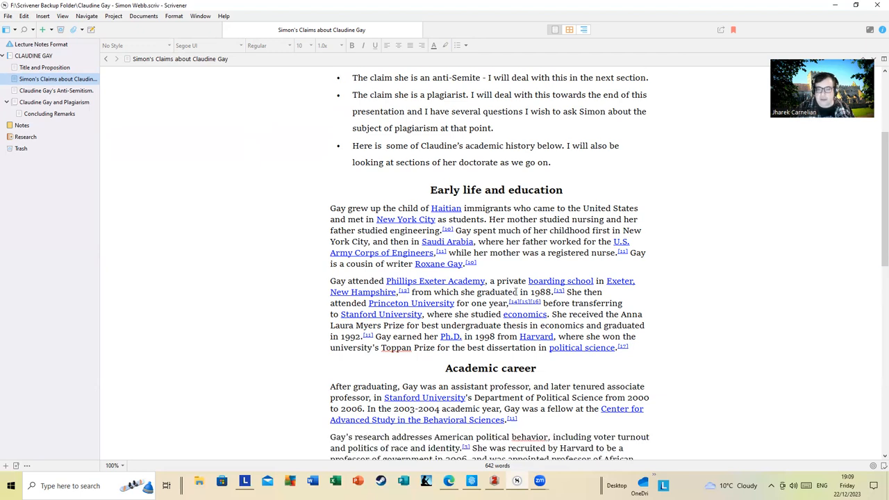
scroll("down", 3)
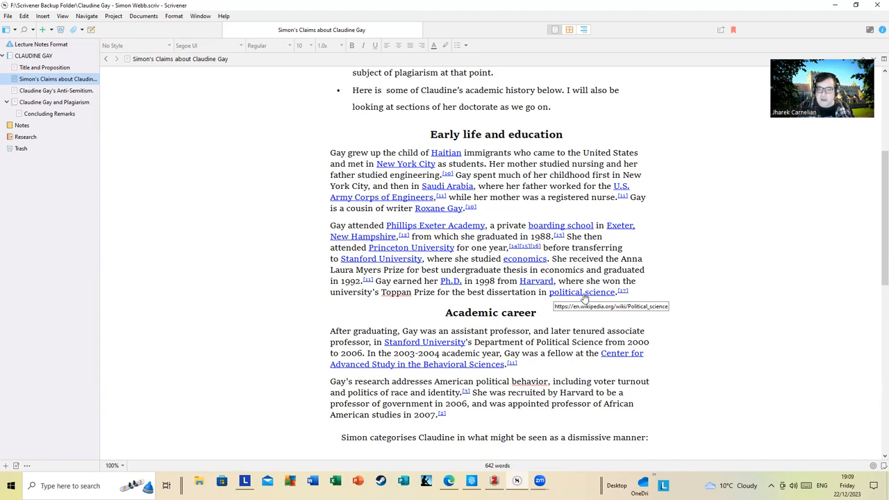
mouse_move(582, 292)
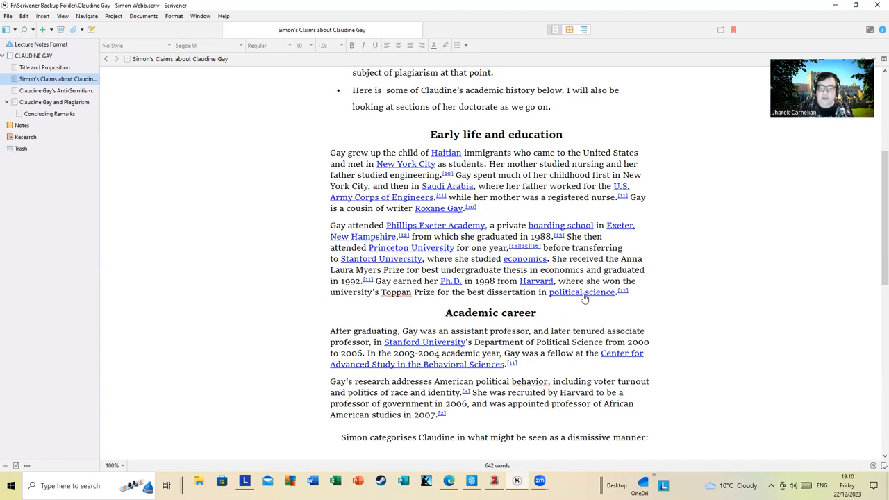
scroll("down", 3)
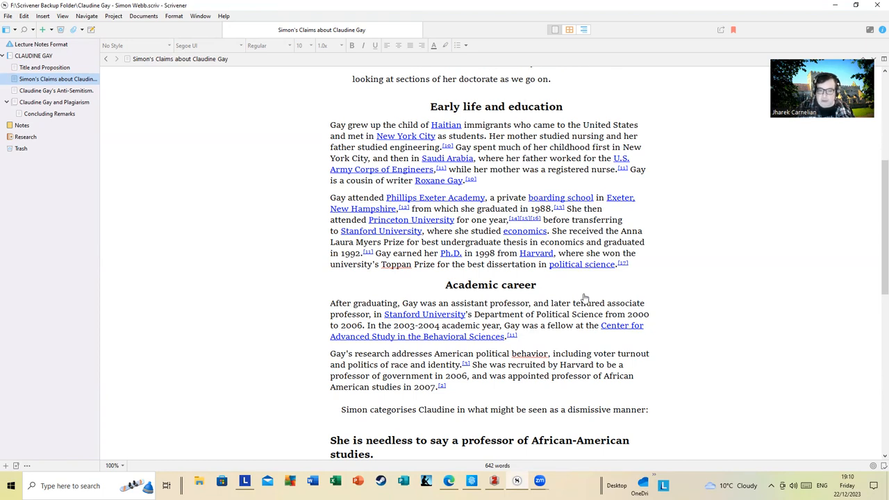
scroll("down", 3)
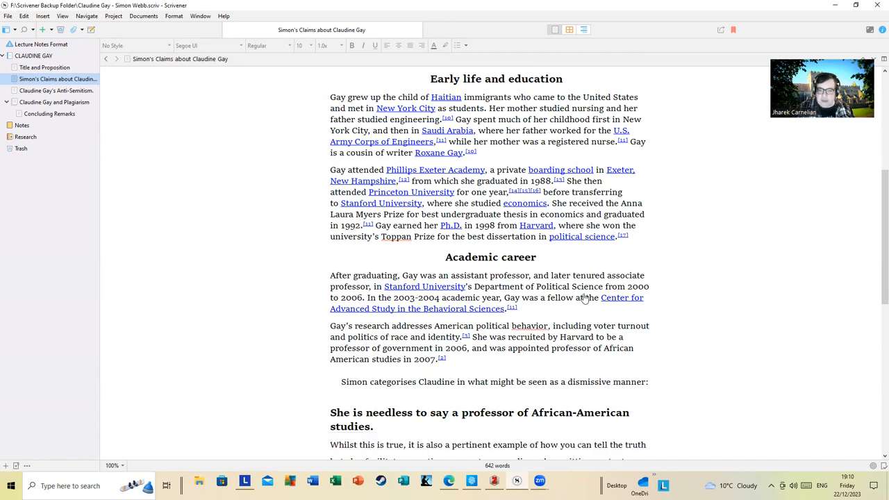
scroll("down", 3)
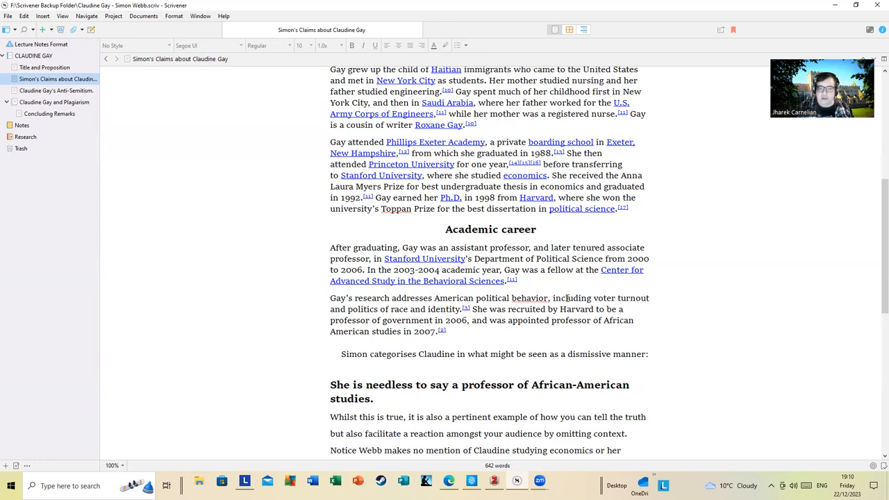
scroll("down", 3)
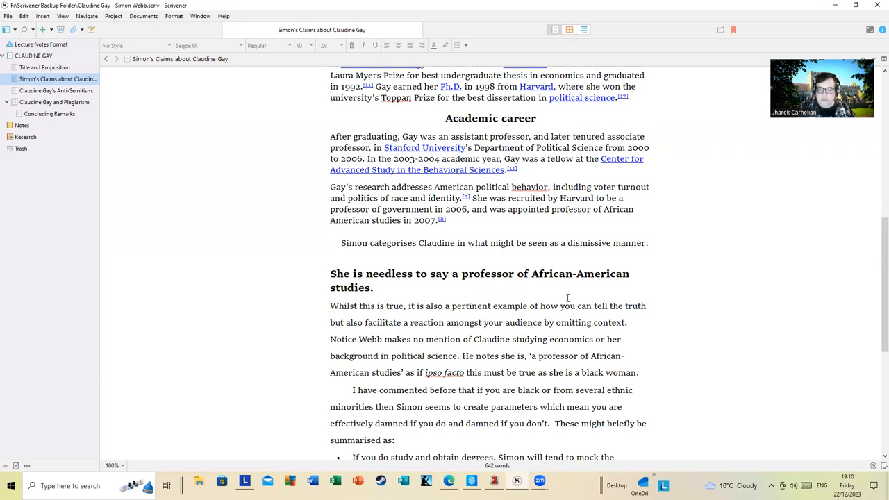
mouse_move(495, 321)
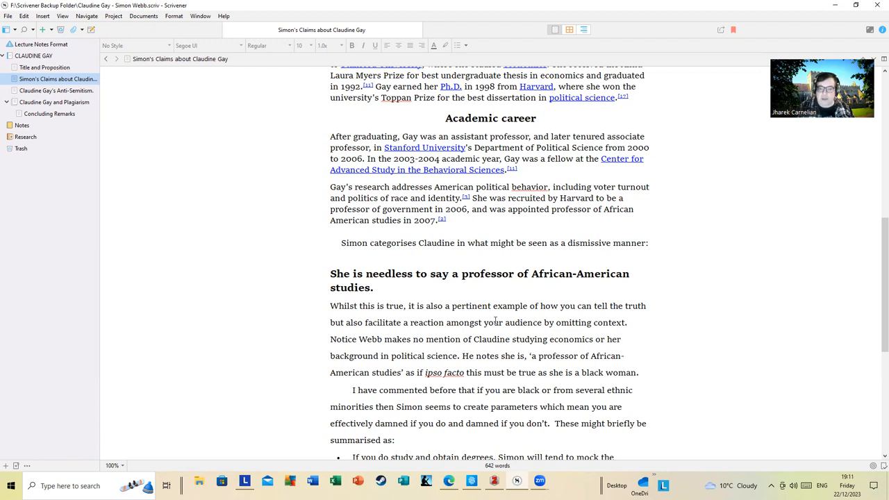
mouse_move(553, 310)
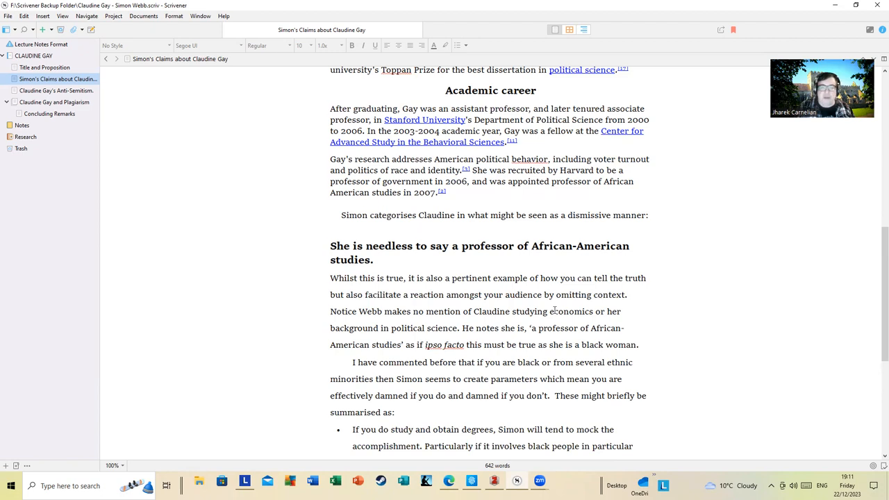
scroll("down", 3)
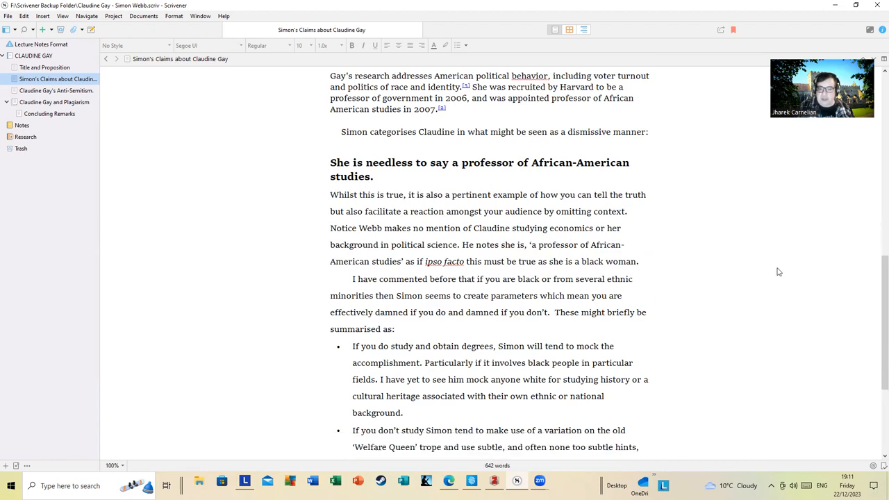
scroll("down", 3)
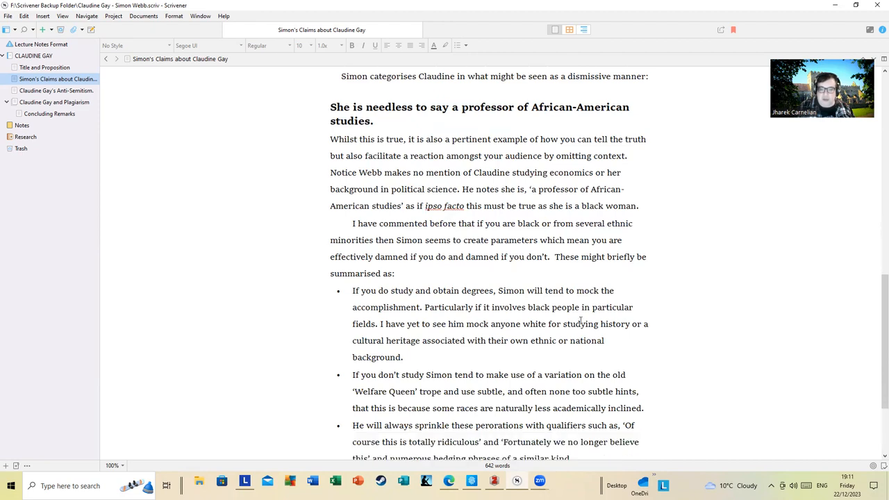
mouse_move(502, 357)
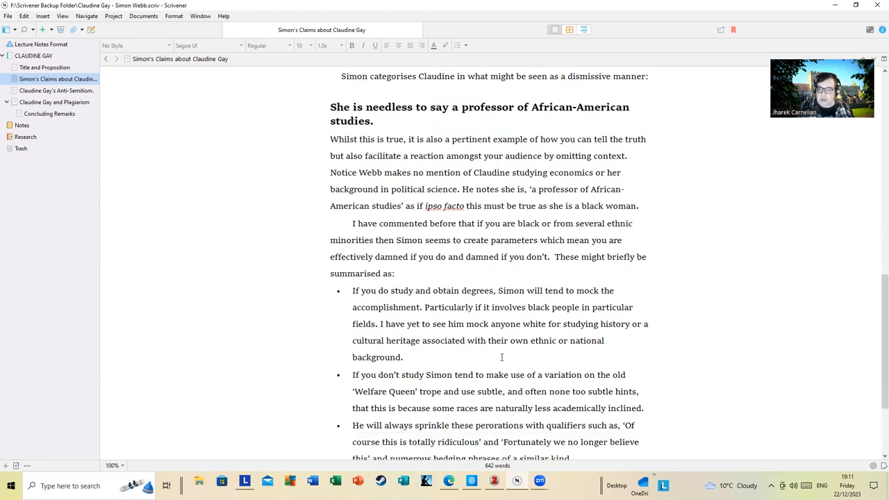
scroll("down", 3)
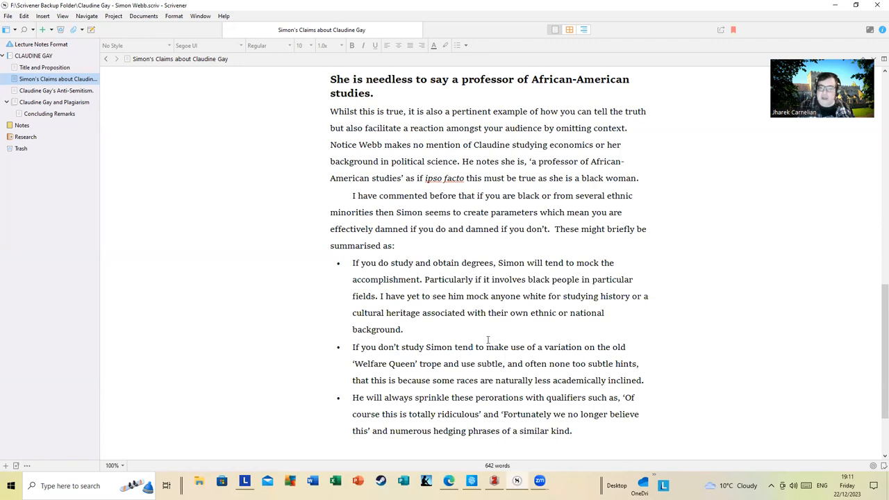
mouse_move(512, 341)
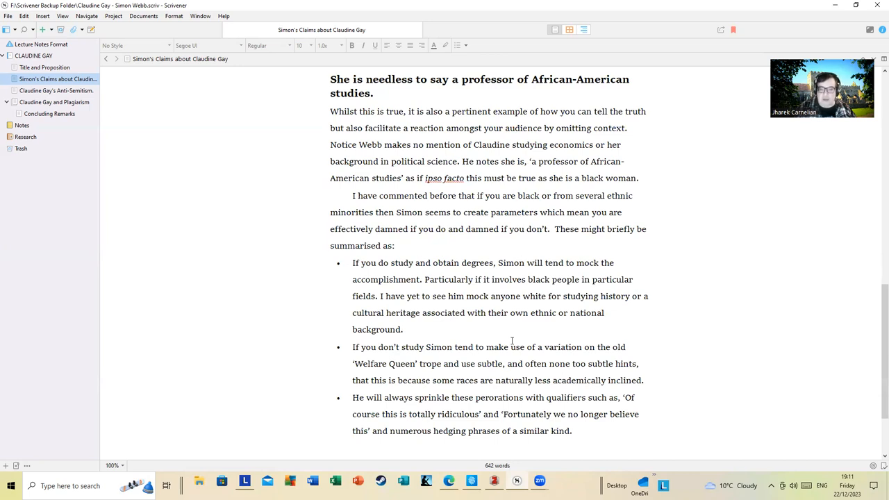
scroll("down", 3)
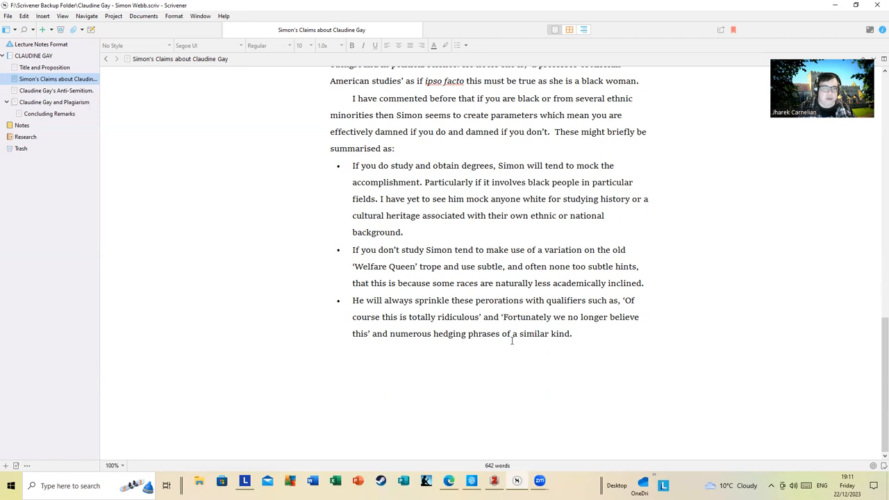
scroll("up", 3)
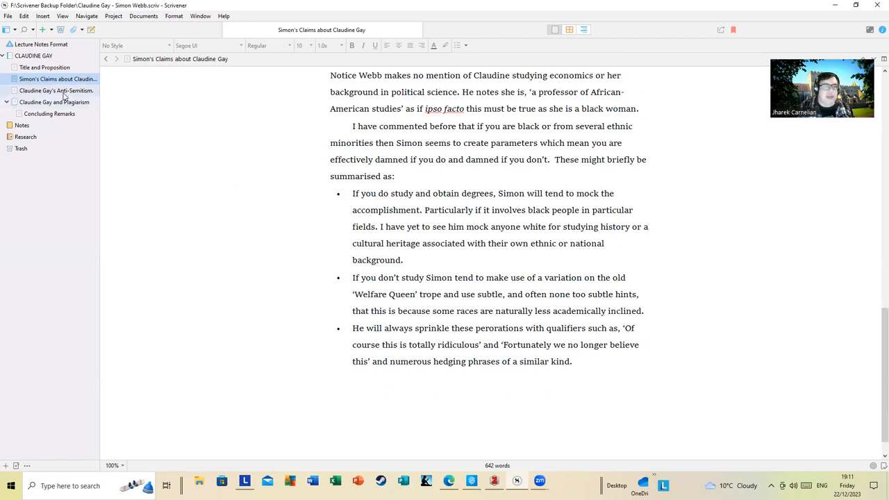
Open 'Claudine Gay's Anti-Semitism' at its top, showing Webb's quoted points.
left_click(56, 90)
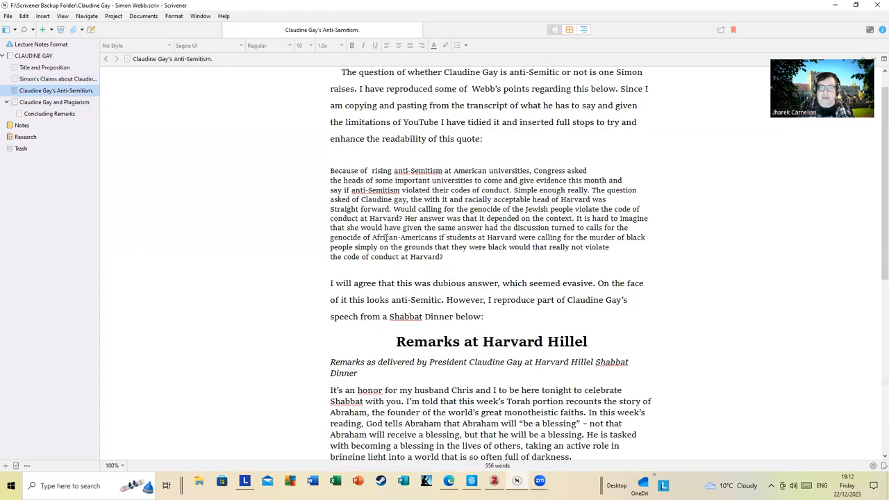
scroll("up", 3)
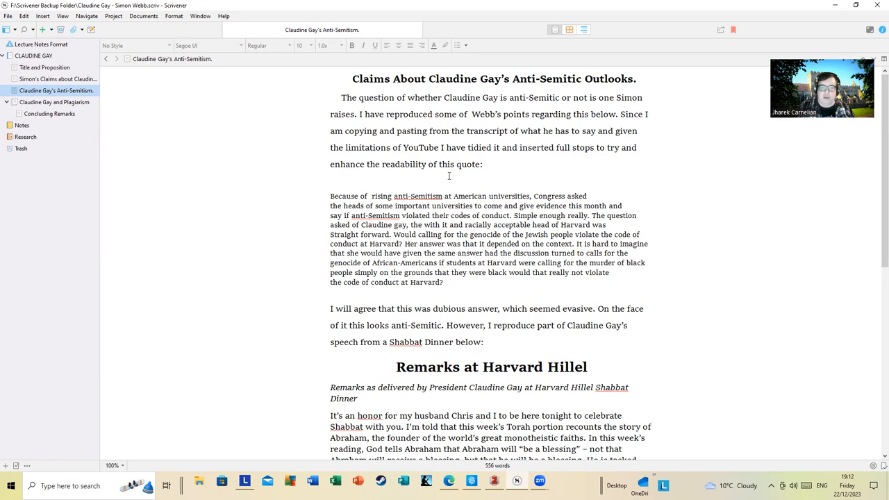
mouse_move(494, 173)
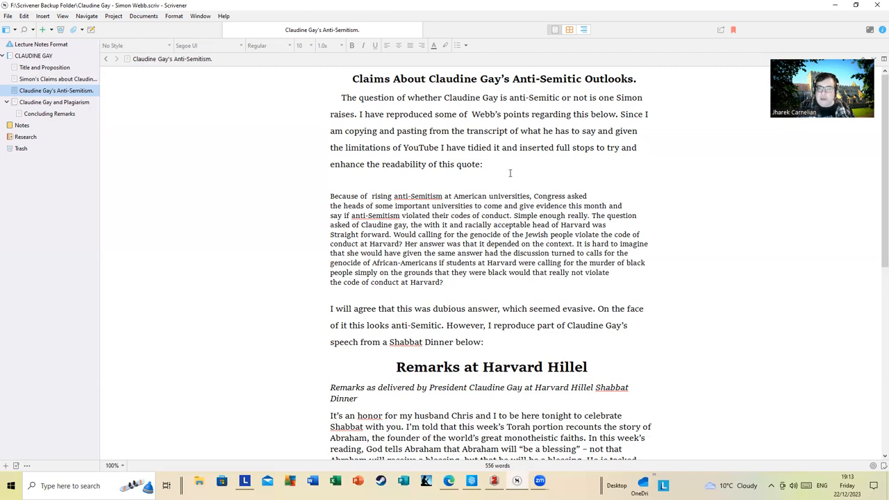
mouse_move(515, 188)
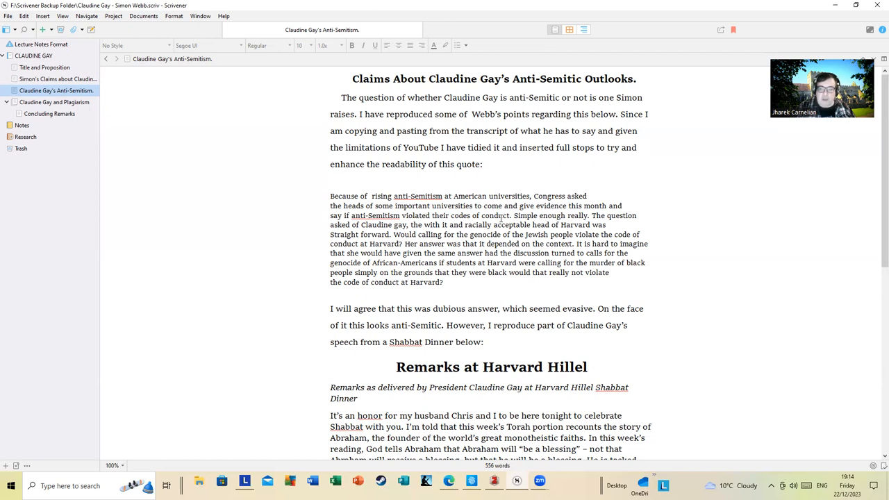
mouse_move(607, 161)
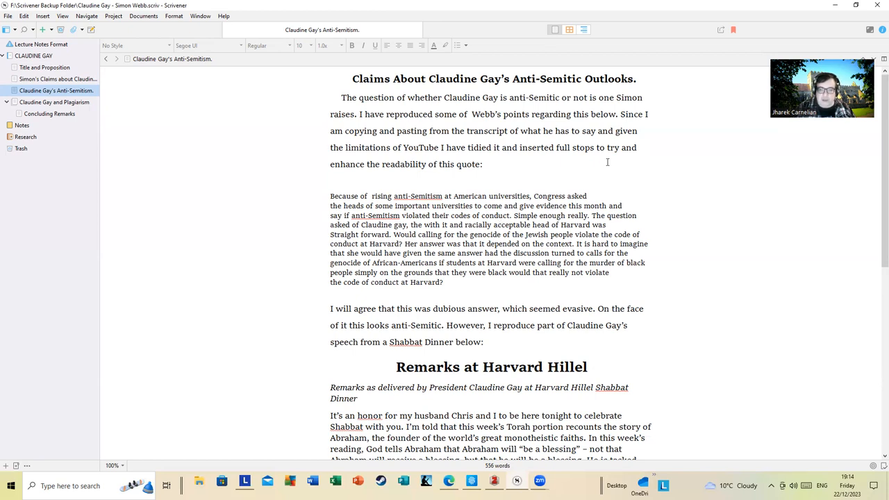
Read through Gay's Harvard Hillel remarks, then switch to 'Claudine Gay and Plagiarism'.
scroll("down", 3)
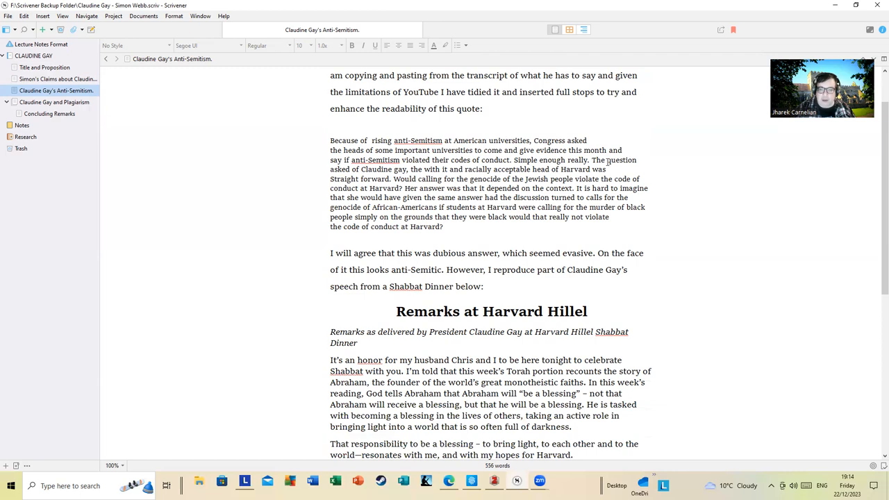
scroll("down", 3)
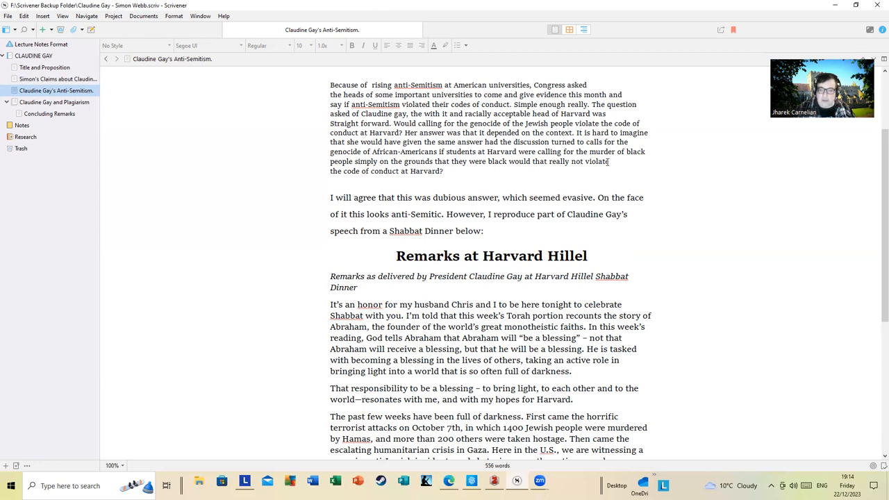
scroll("down", 3)
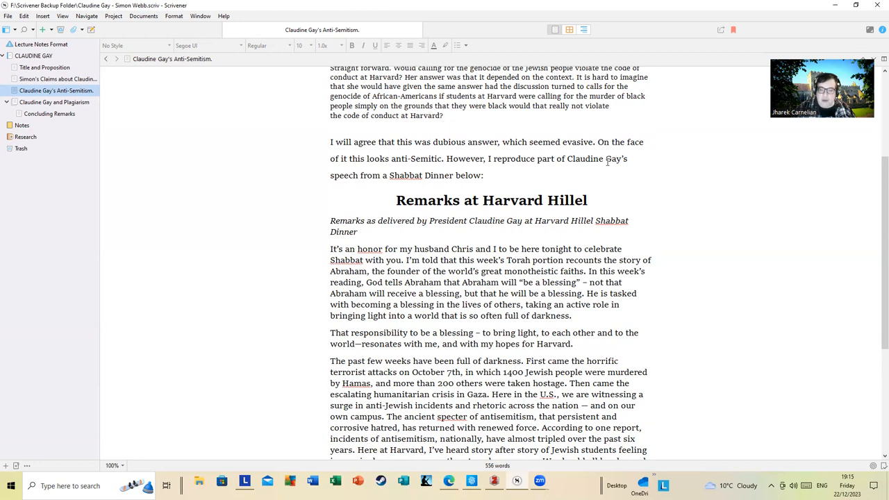
scroll("down", 3)
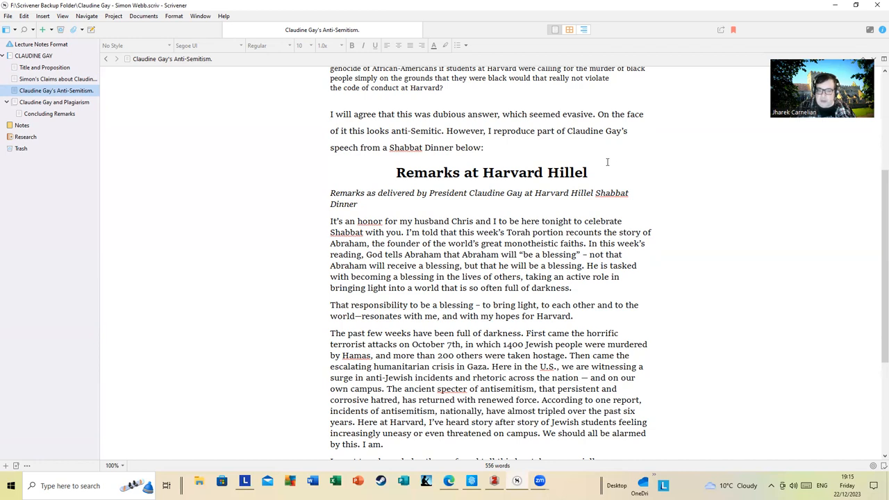
scroll("down", 3)
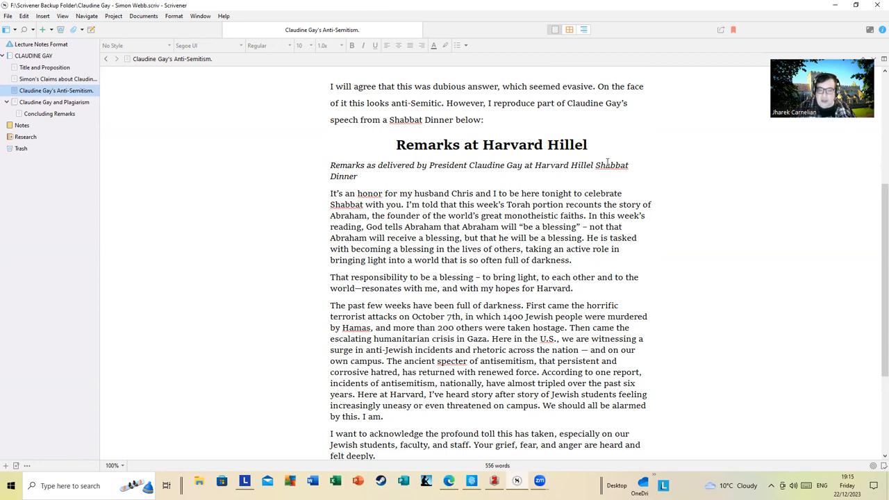
scroll("down", 3)
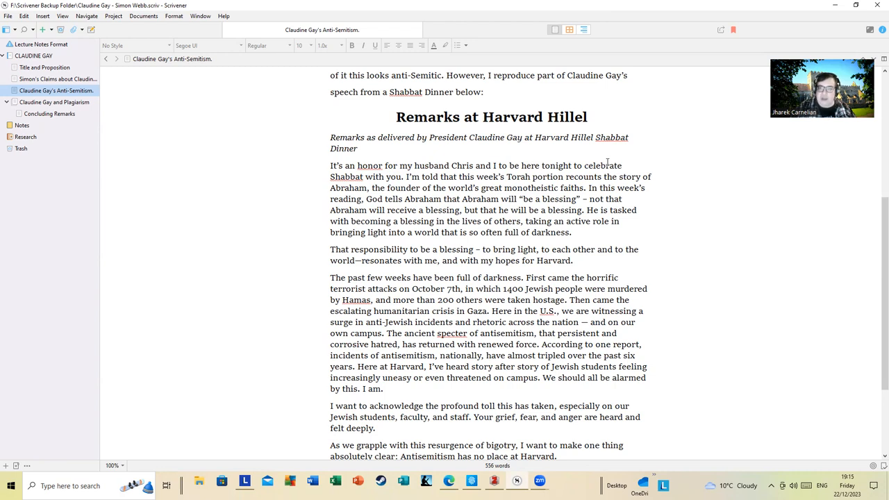
scroll("down", 3)
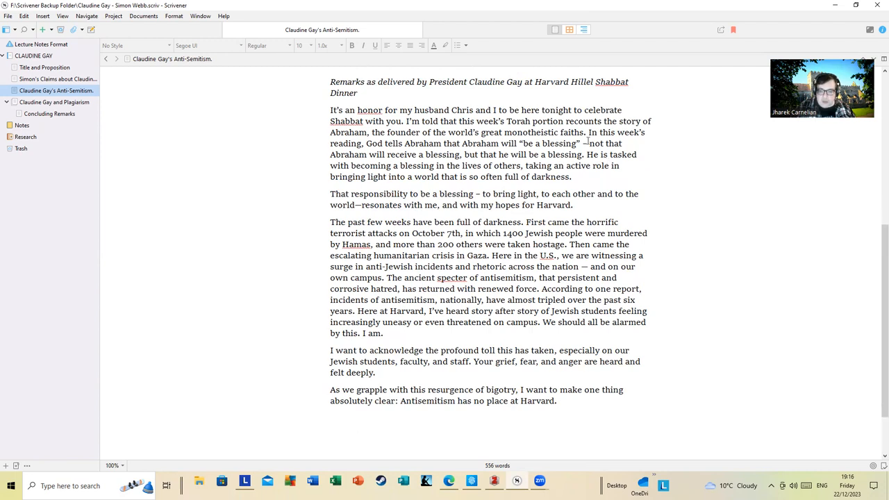
scroll("down", 3)
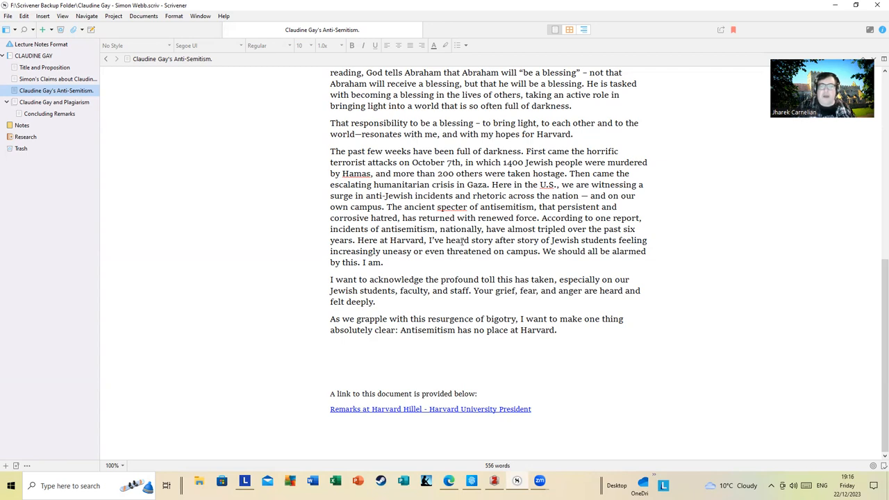
scroll("up", 3)
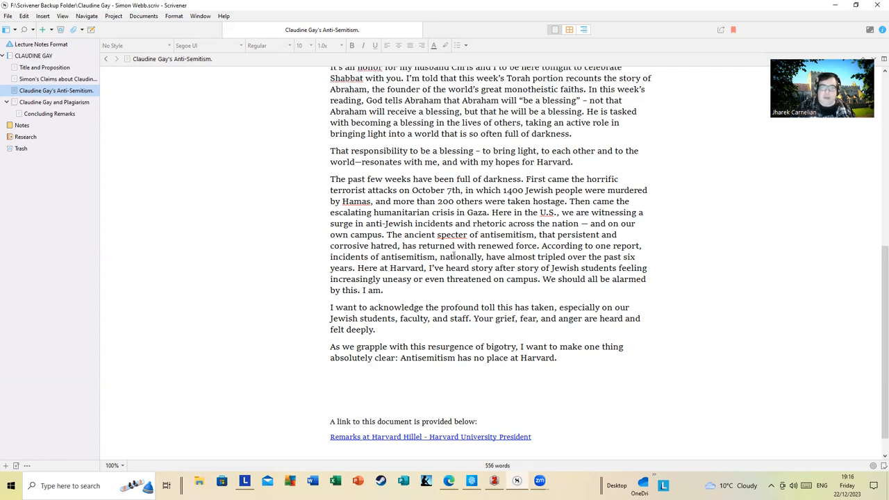
scroll("up", 3)
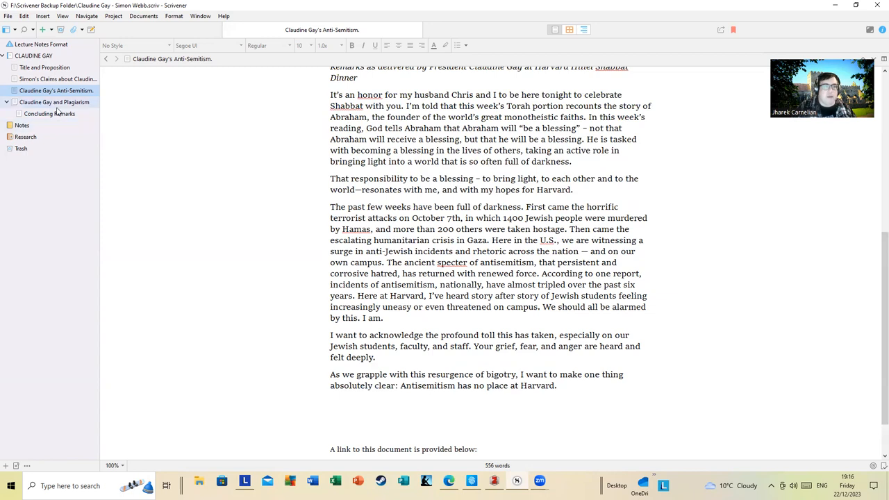
left_click(54, 102)
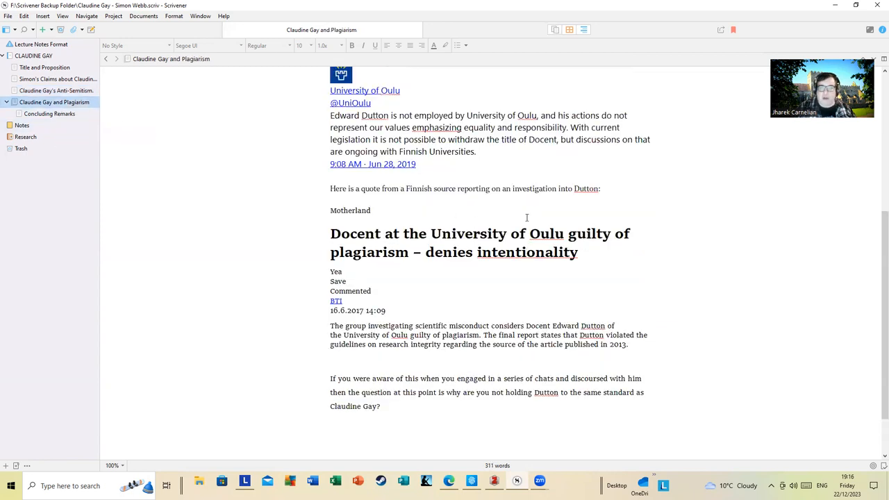
scroll("up", 3)
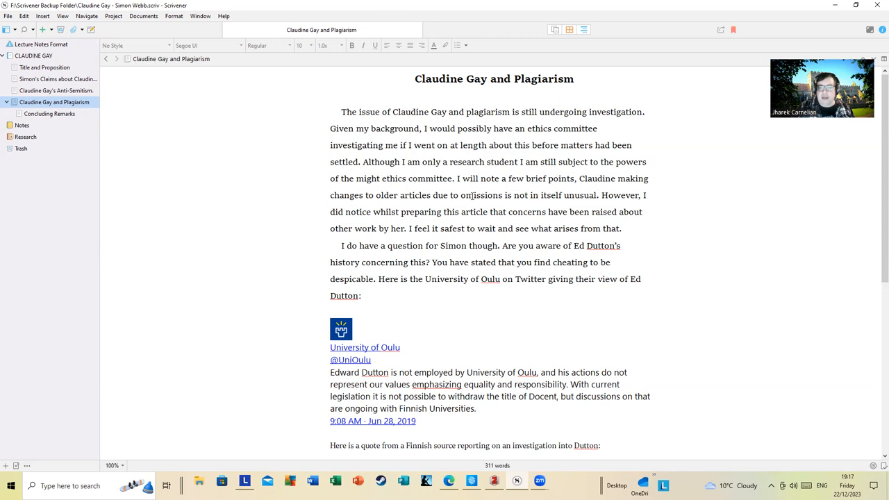
Read the plagiarism document to its end, then switch to 'Concluding Remarks'.
scroll("down", 3)
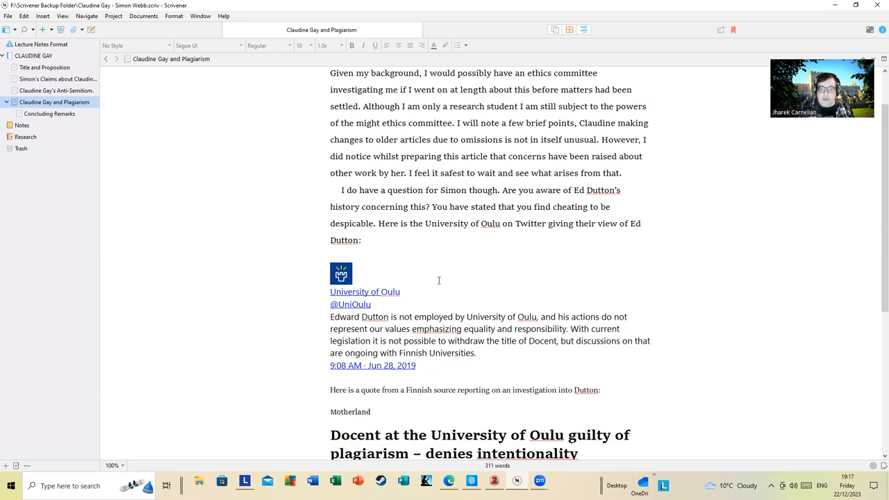
mouse_move(498, 268)
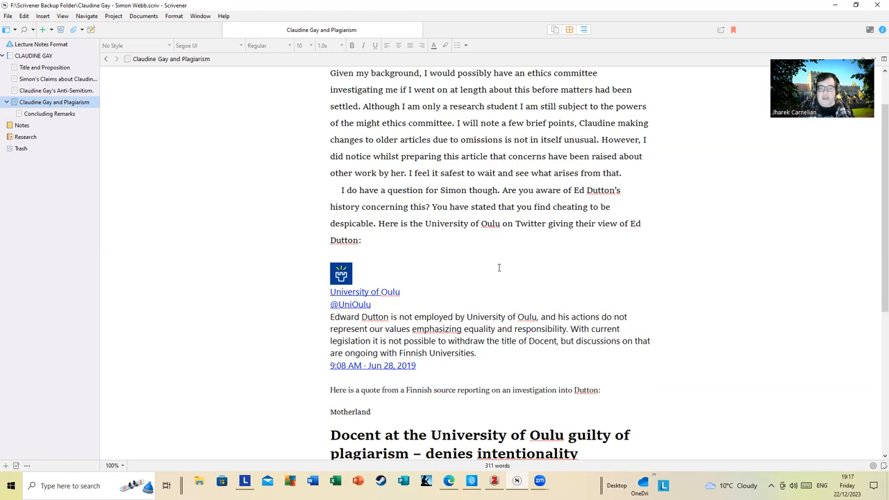
scroll("down", 3)
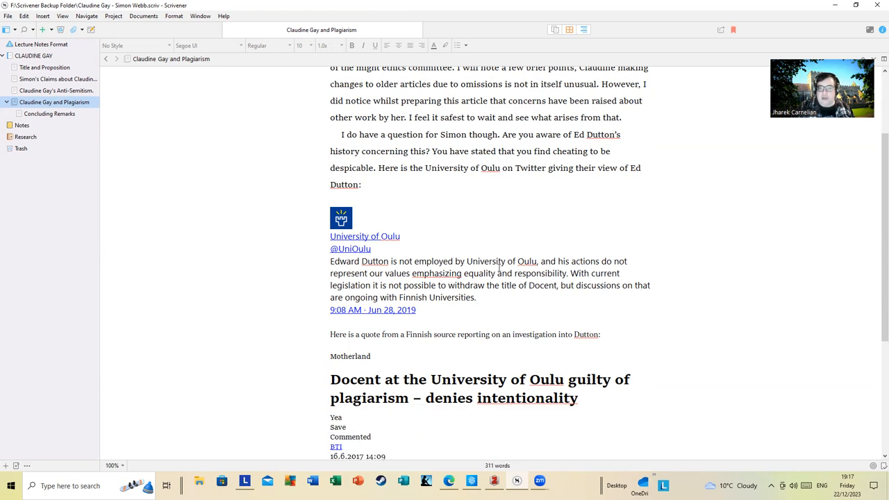
scroll("down", 3)
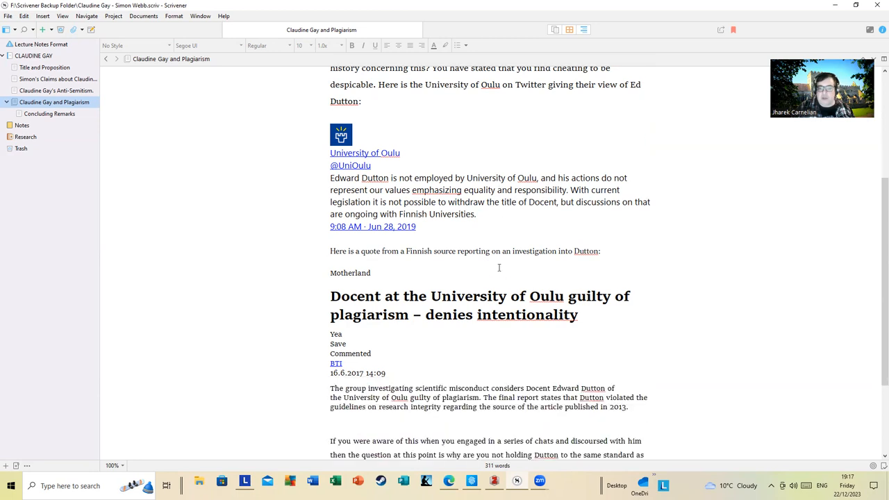
scroll("down", 3)
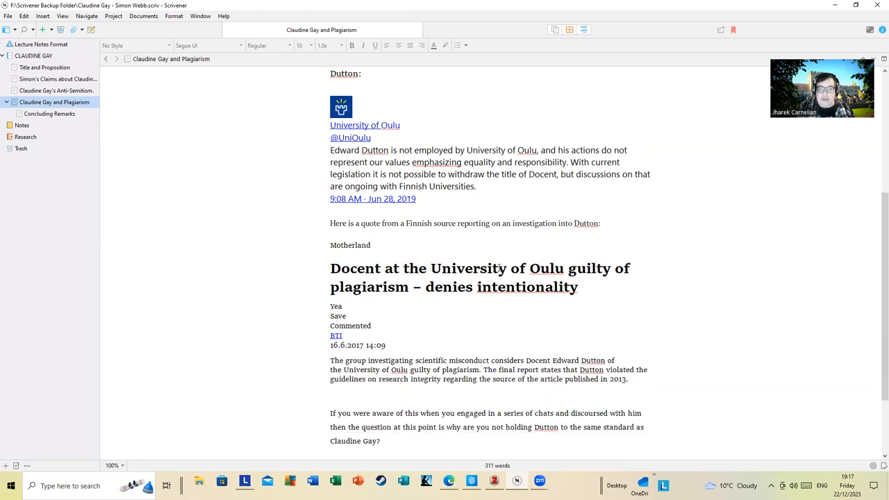
scroll("down", 3)
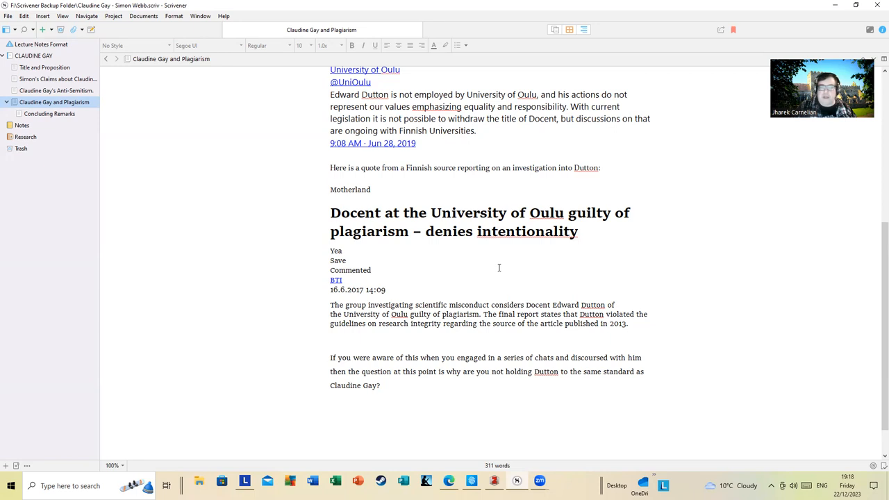
left_click(48, 113)
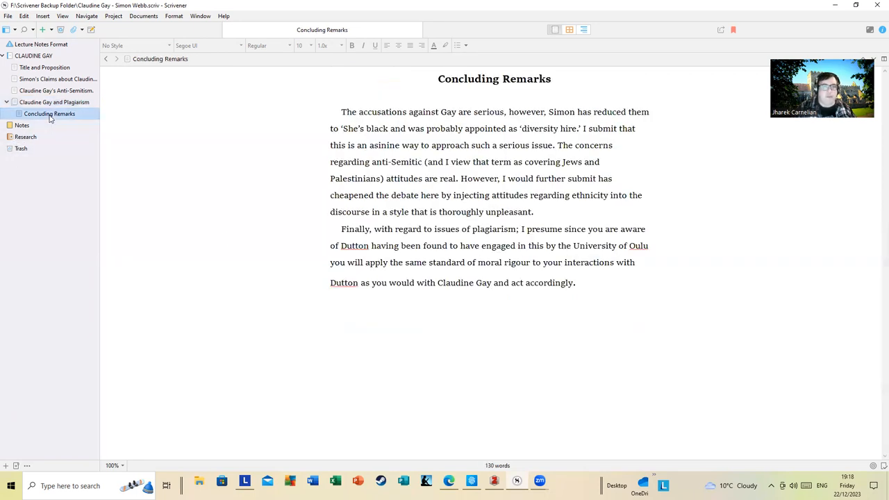